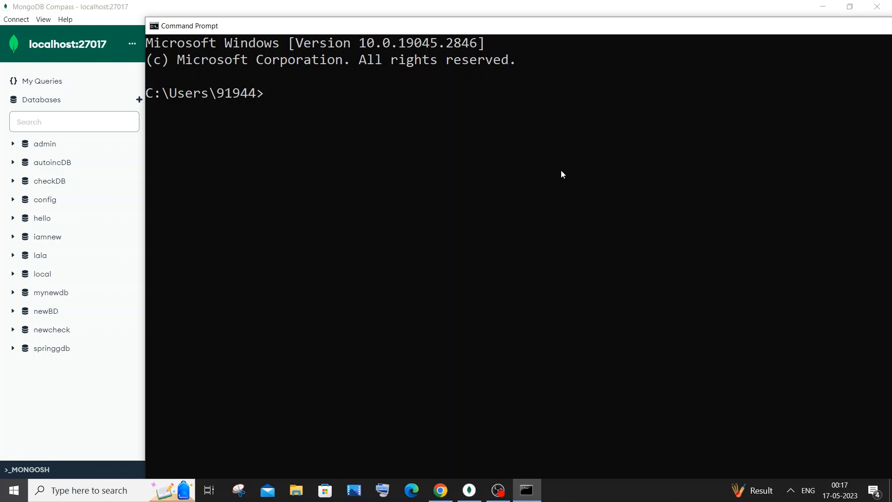
mouse_move(253, 57)
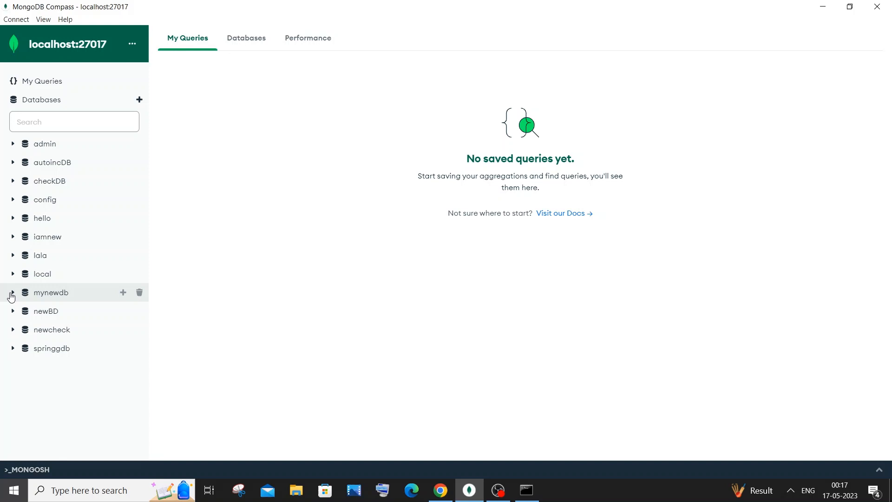
View the five documents of mynewdb.newcols in Compass, then collapse mynewdb again.
click(11, 292)
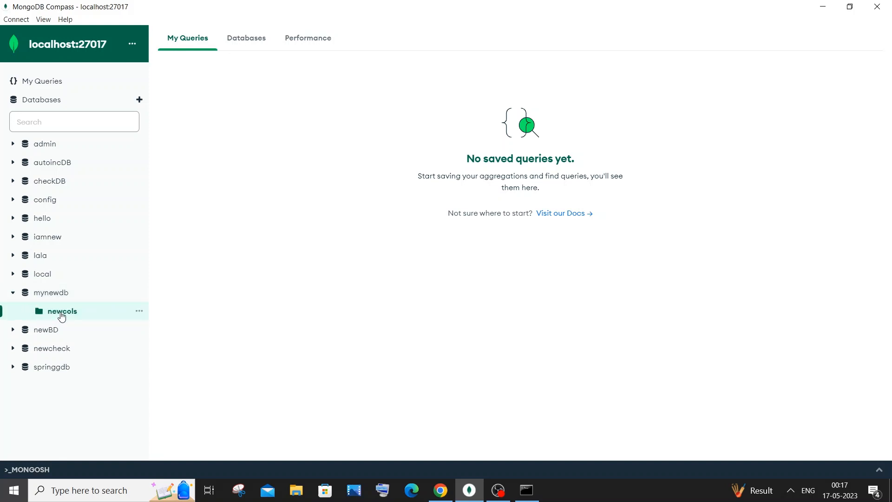
click(62, 310)
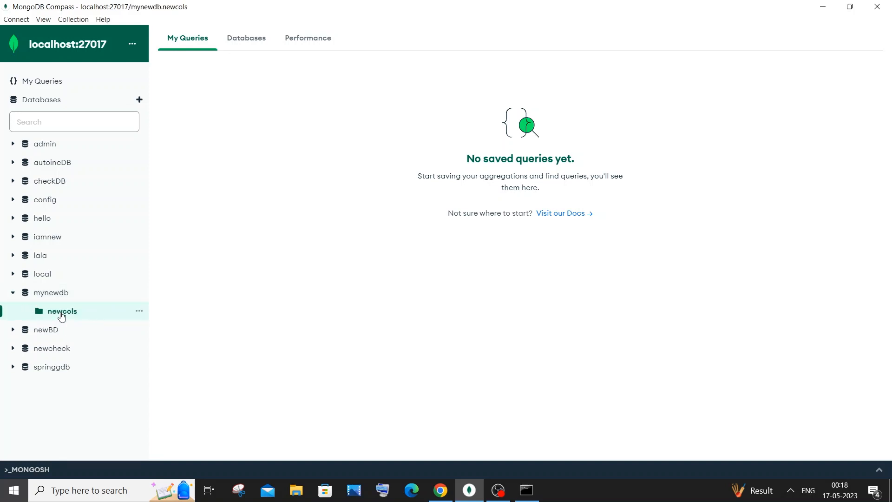
click(61, 311)
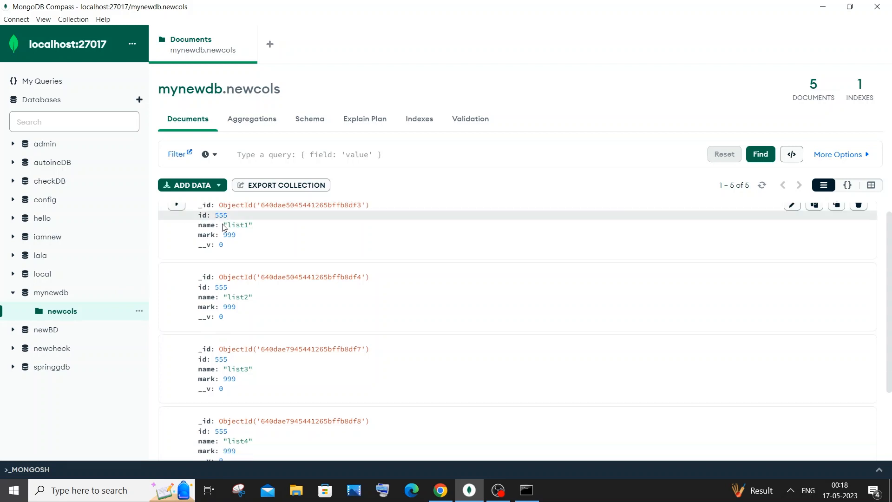
scroll(down, 3)
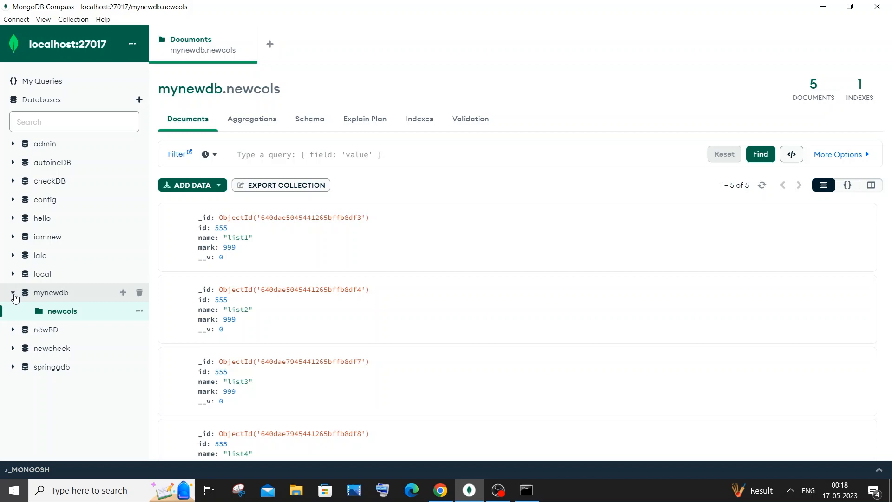
click(12, 292)
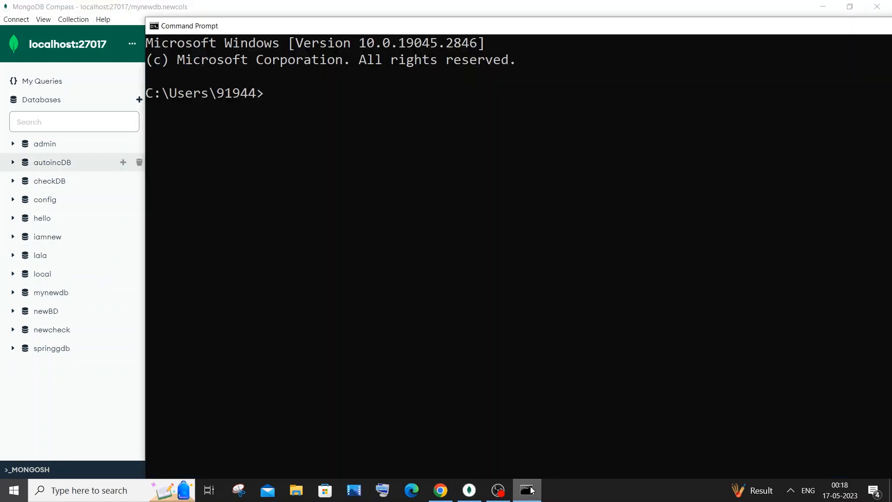
Start the mongo shell and list all databases with show dbs, confirming mynewdb exists.
text(mo)
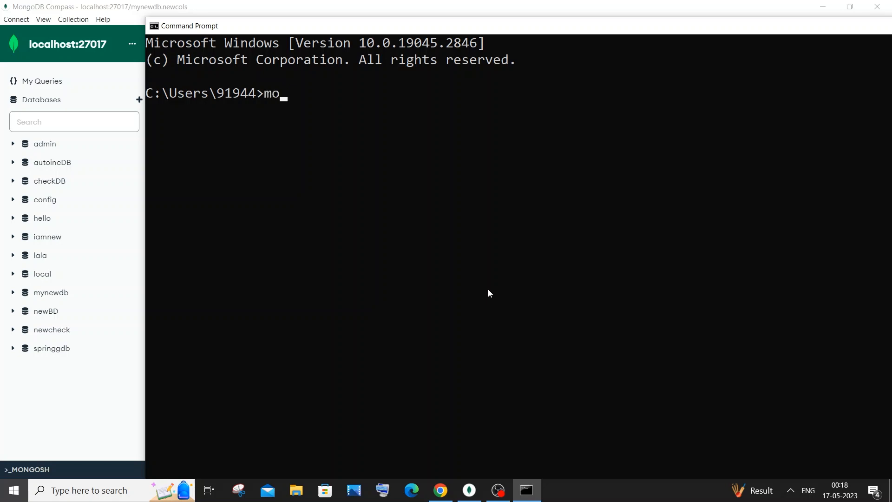
text(ngo)
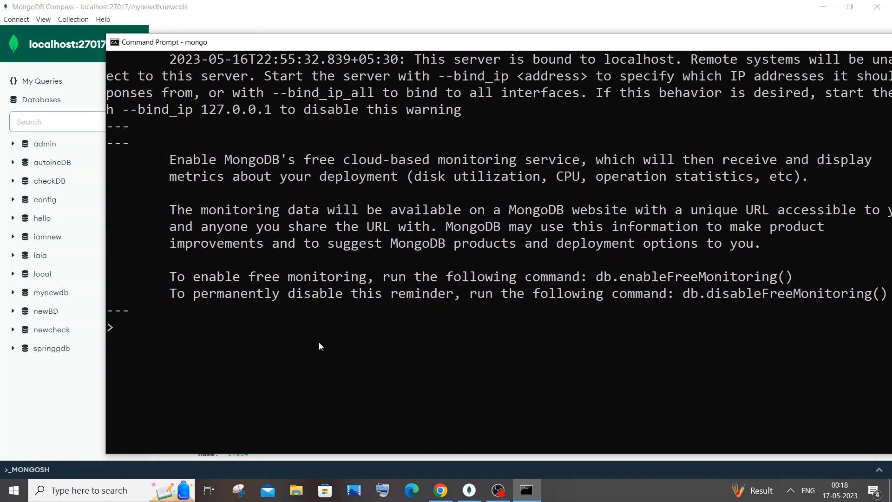
text(show)
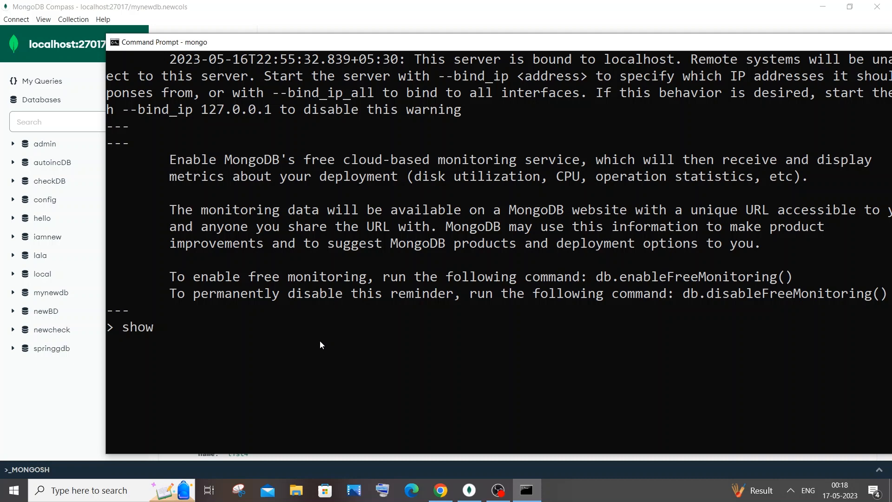
text(dbs)
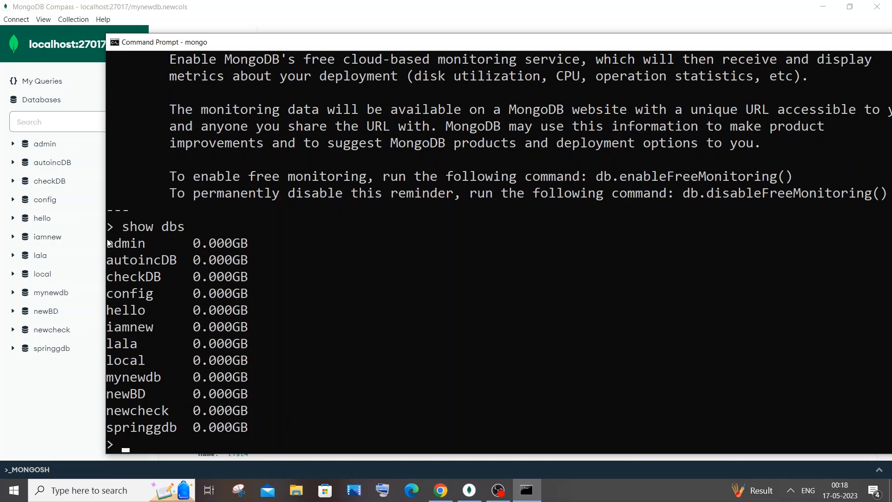
mouse_move(72, 47)
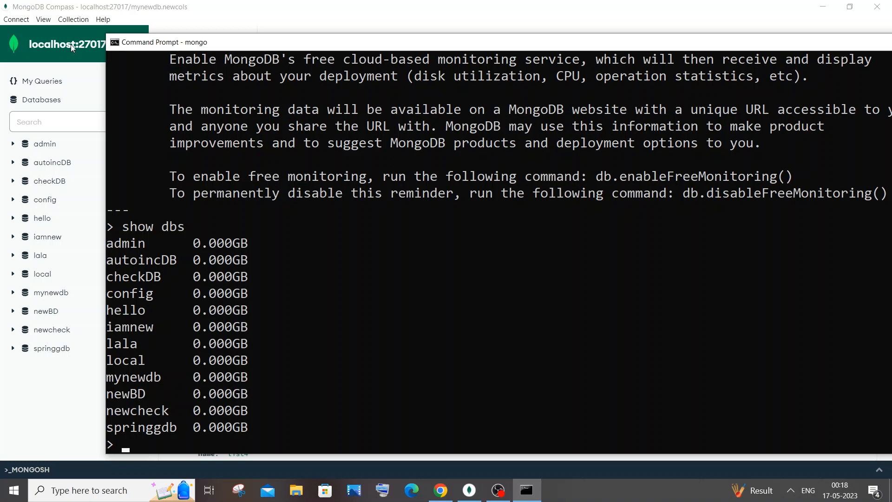
mouse_move(198, 326)
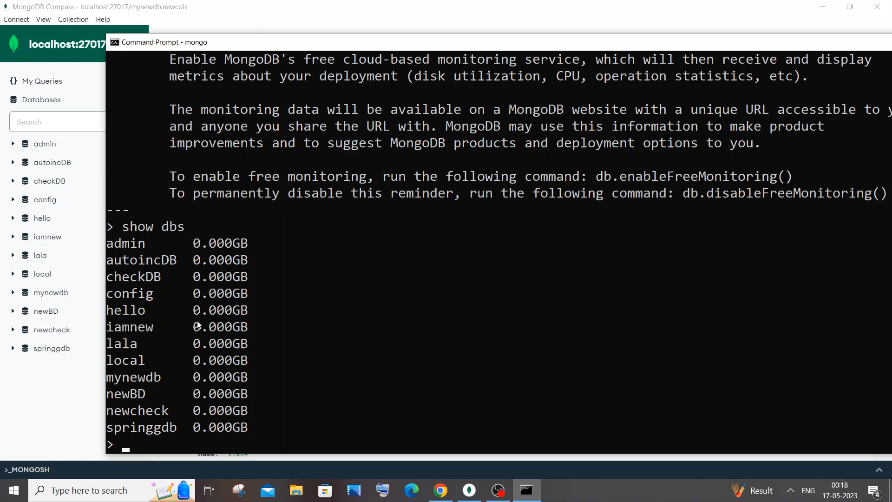
mouse_move(199, 336)
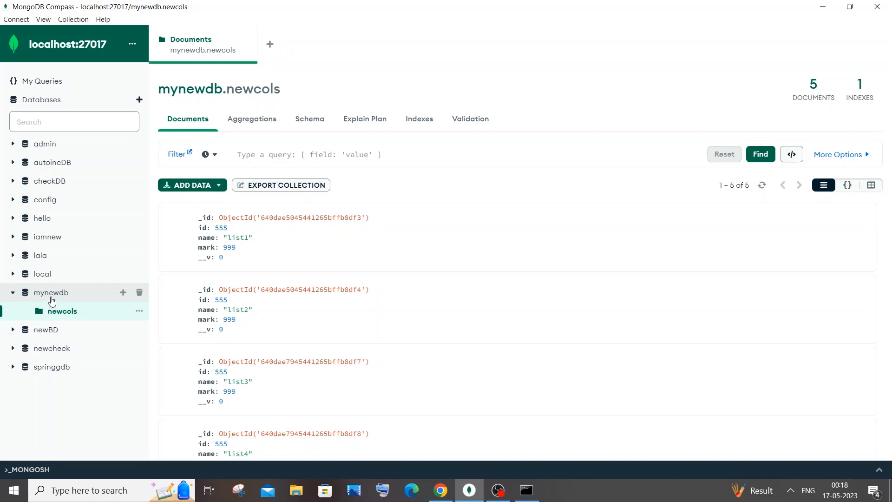
Switch the mongo shell to the mynewdb database with use mynewdb.
click(524, 489)
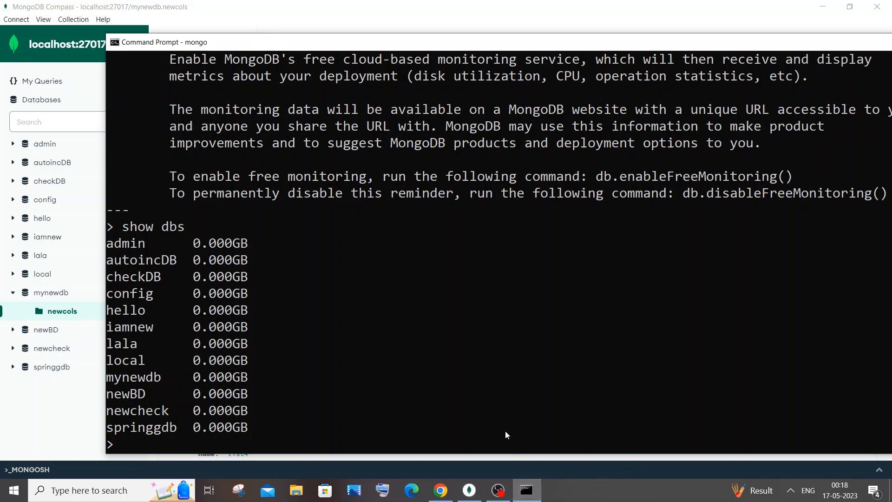
mouse_move(437, 410)
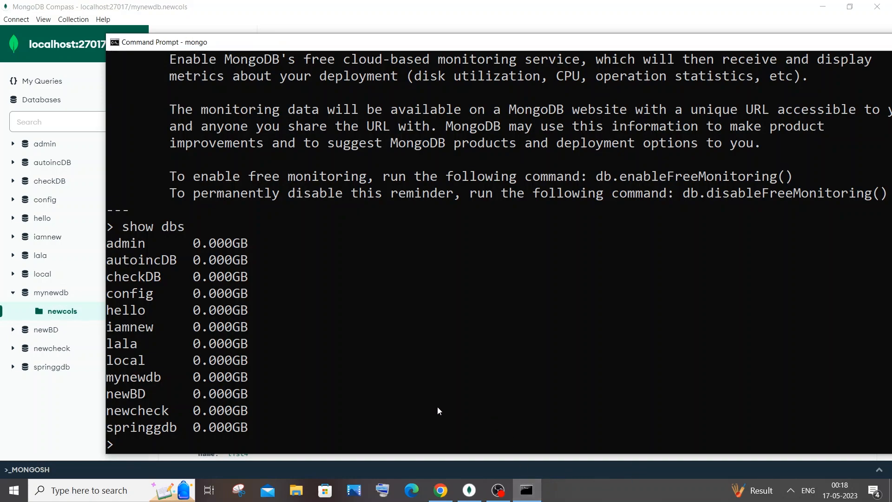
text(use)
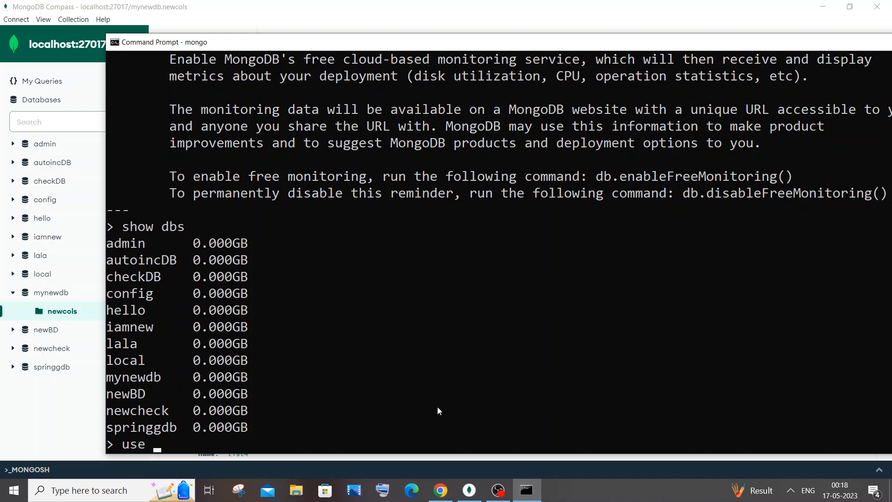
text(mynewdb)
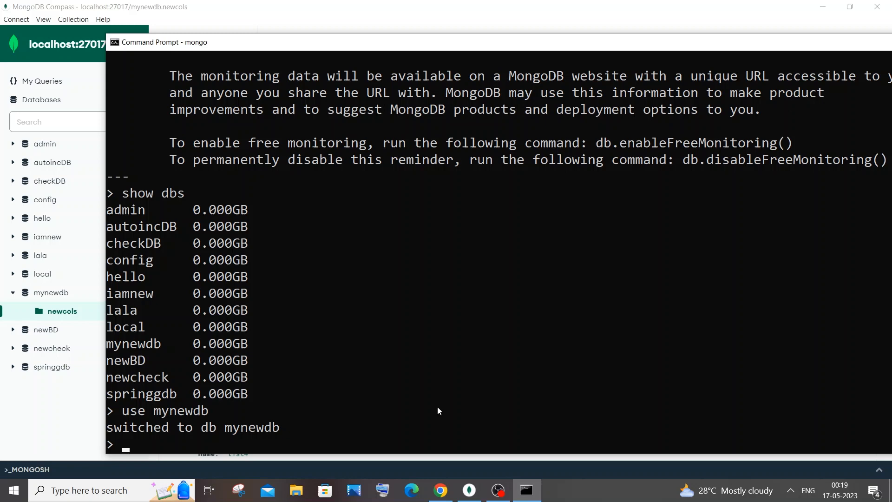
mouse_move(278, 432)
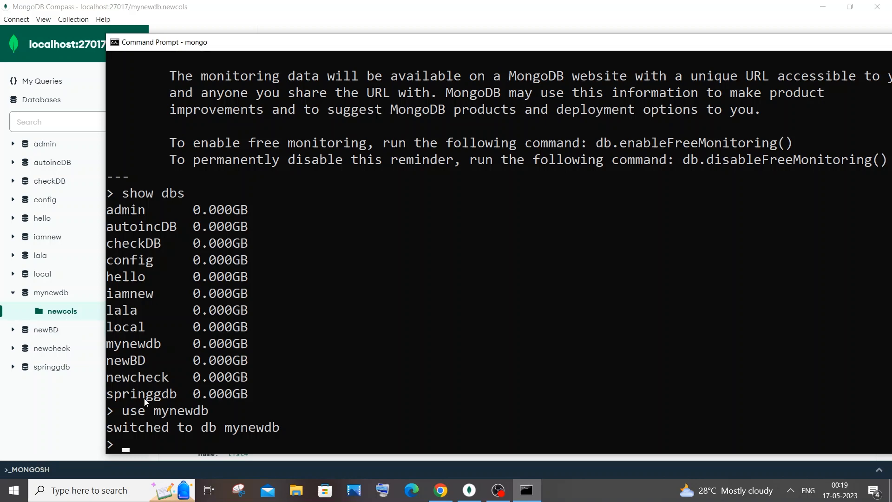
mouse_move(199, 447)
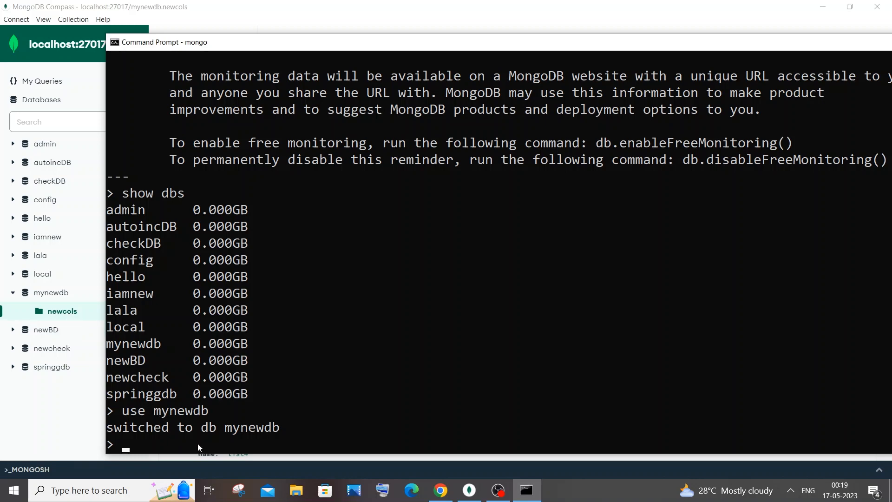
Enter db.newcols.countDocuments({}) and refresh the newcols documents in Compass.
text(db)
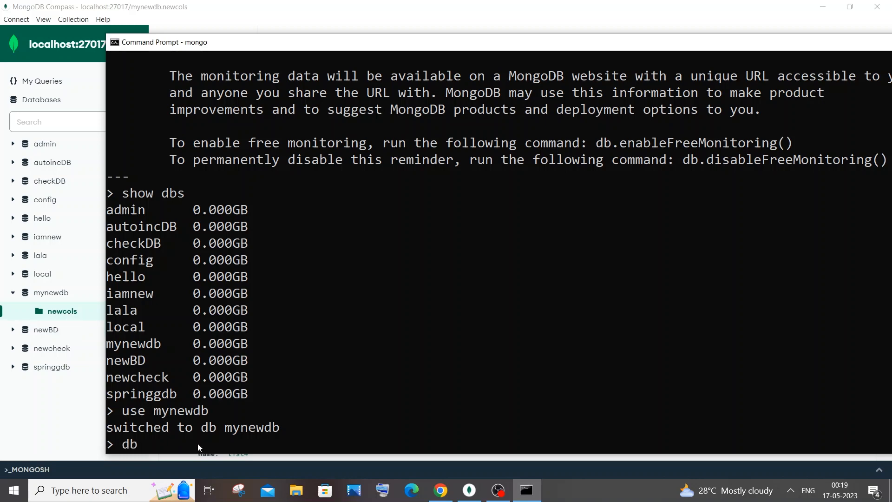
text(.)
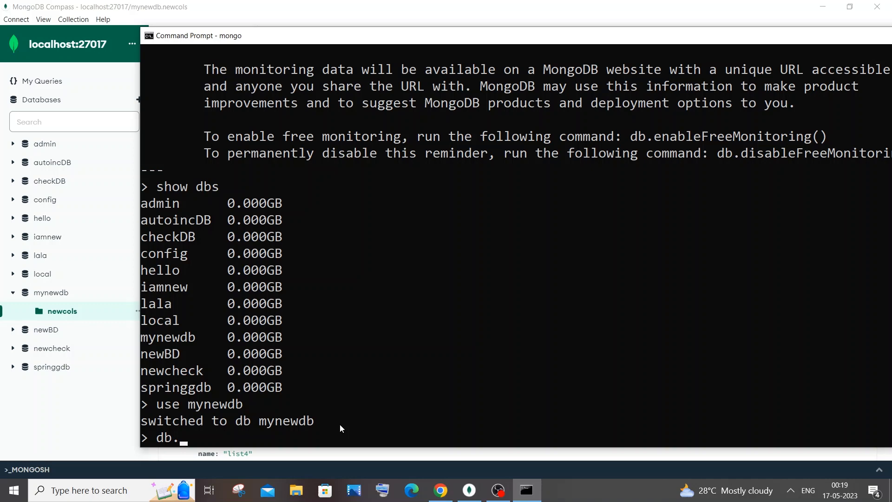
text(newcols)
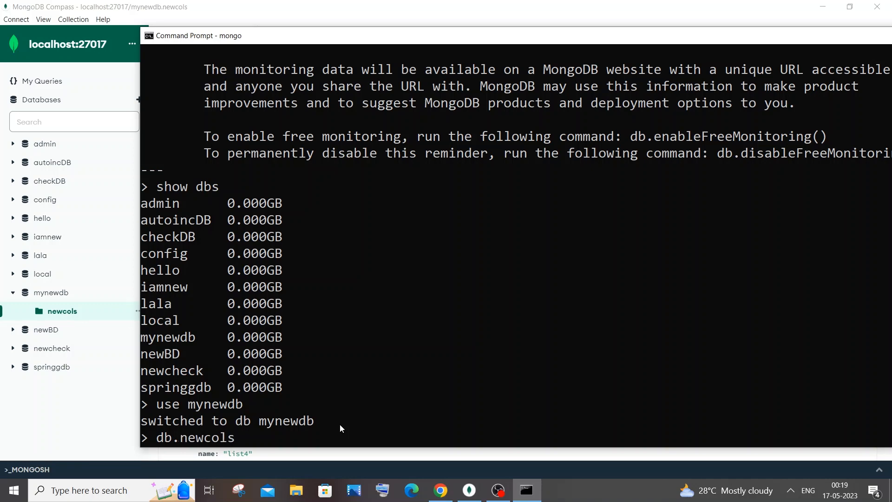
mouse_move(367, 320)
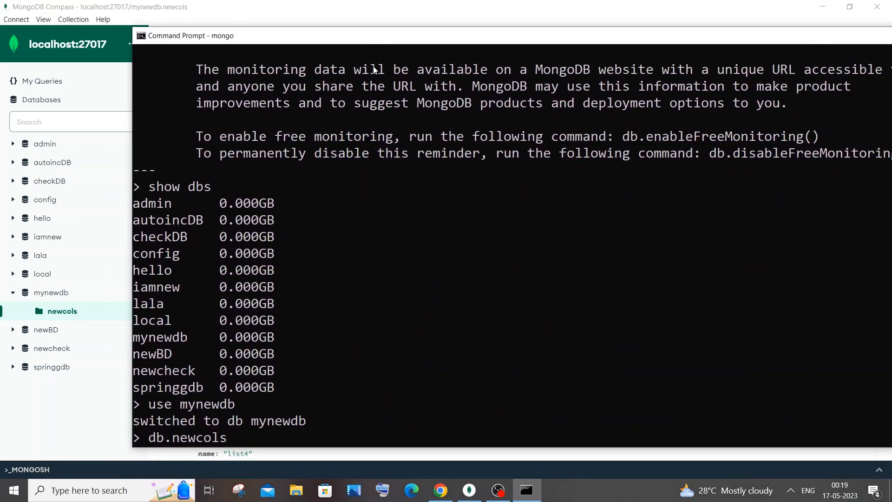
mouse_move(426, 245)
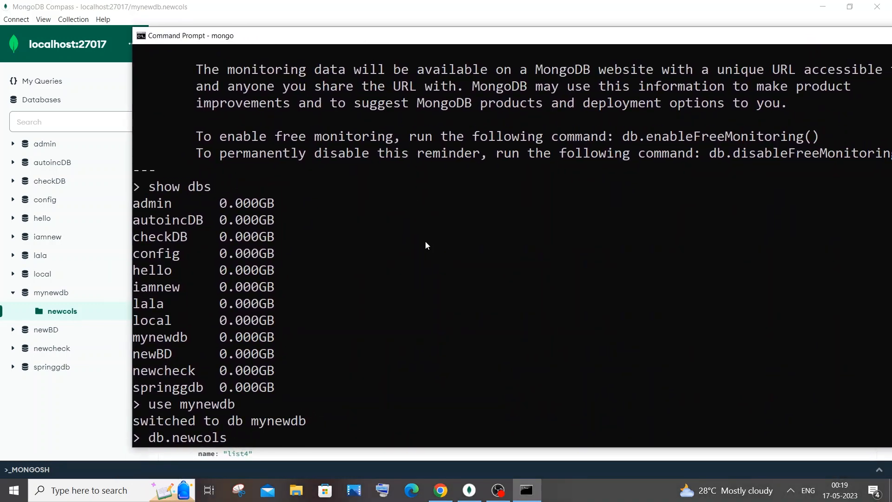
text(.count)
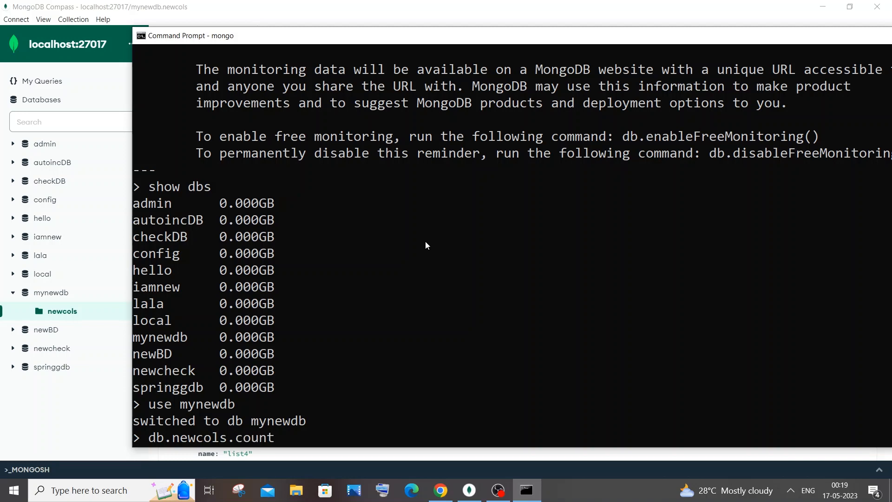
text(Doc)
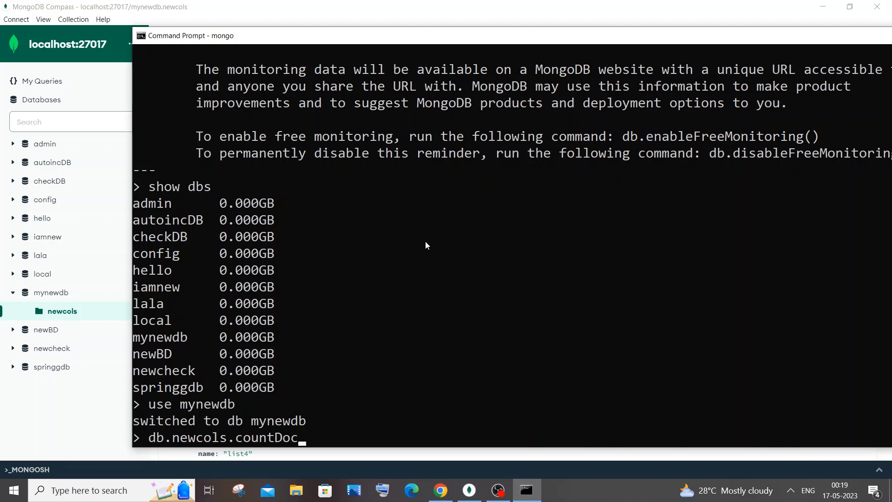
text(uments)
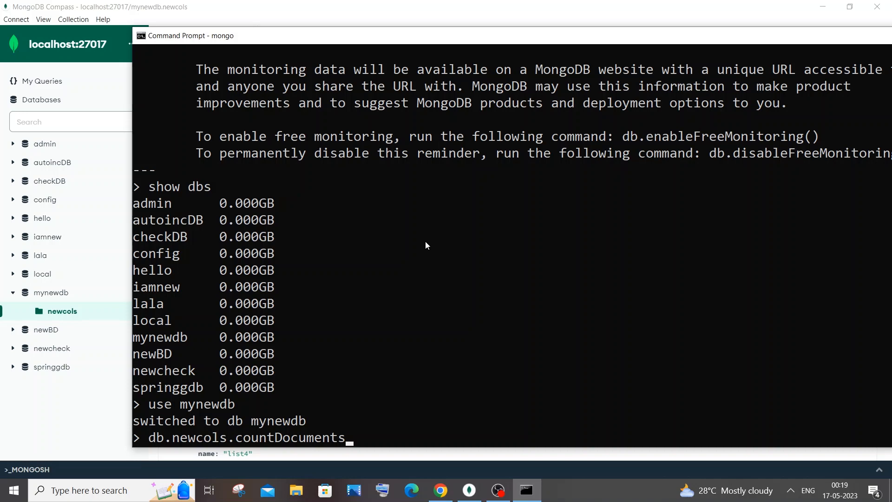
text(({)
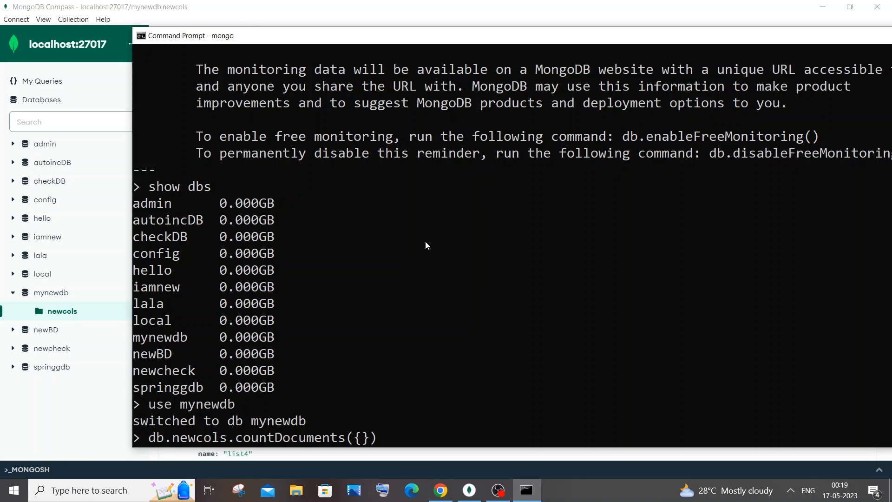
mouse_move(254, 9)
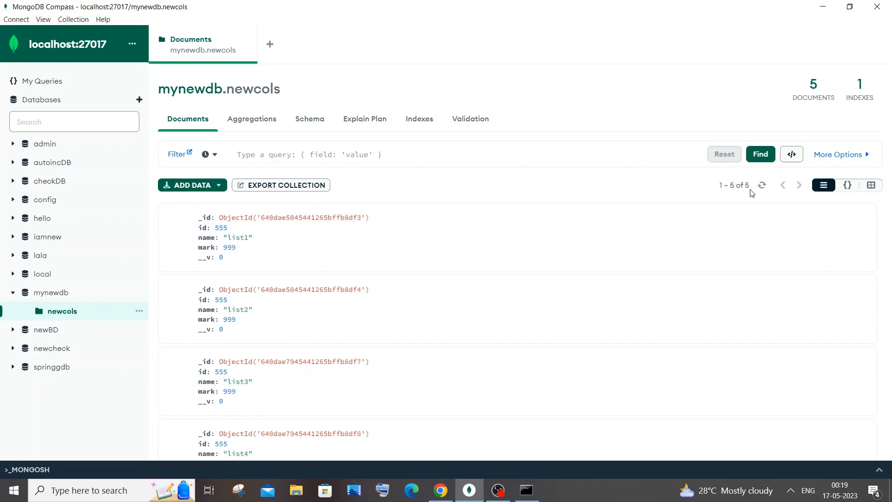
click(524, 490)
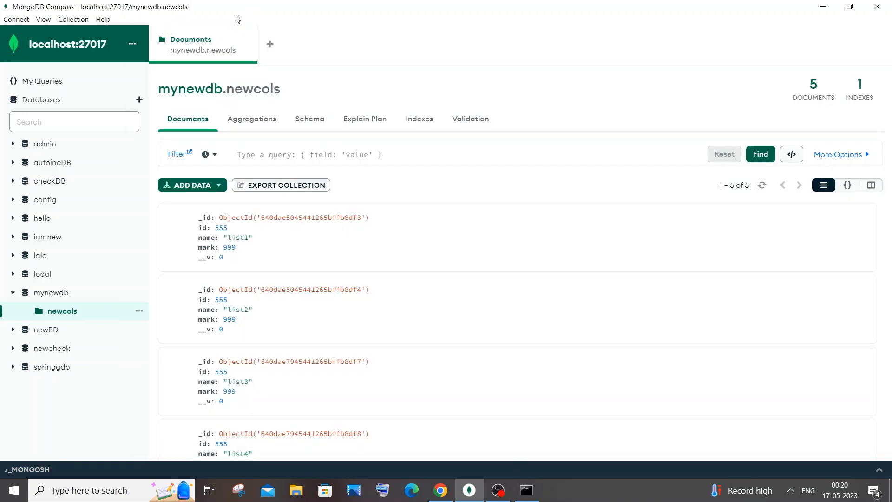
Delete the list4 document from mynewdb.newcols and confirm the deletion.
scroll(down, 3)
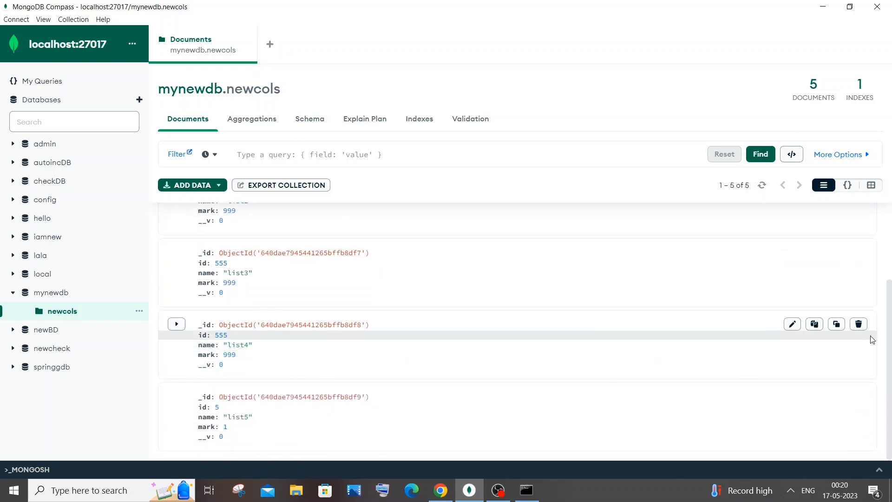
click(858, 323)
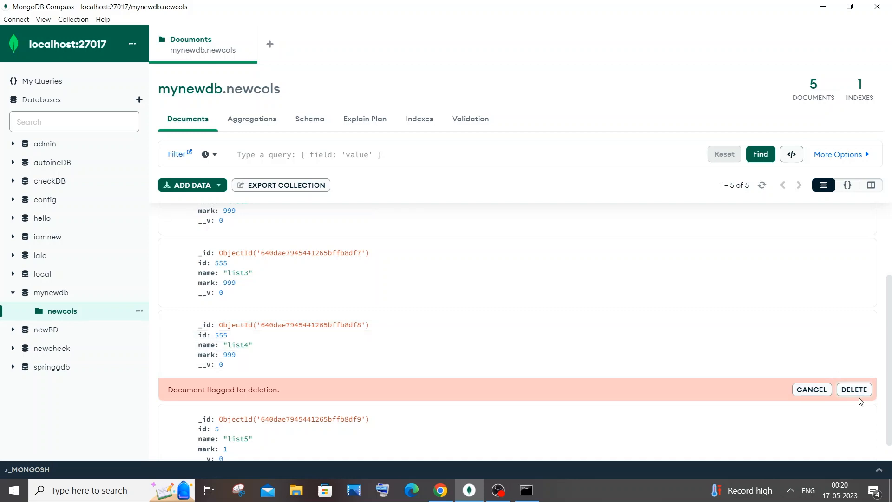
click(853, 389)
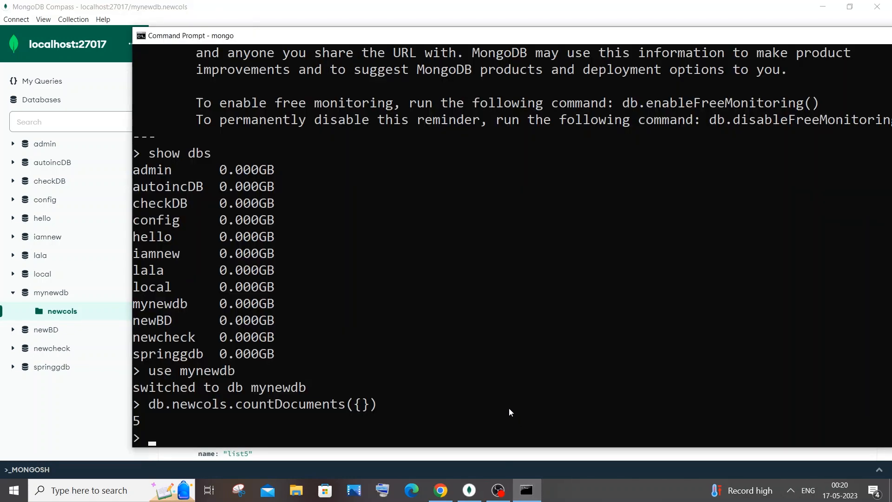
Rerun db.newcols.countDocuments({}), which now returns 4.
text(db.newcols.countDocuments({}))
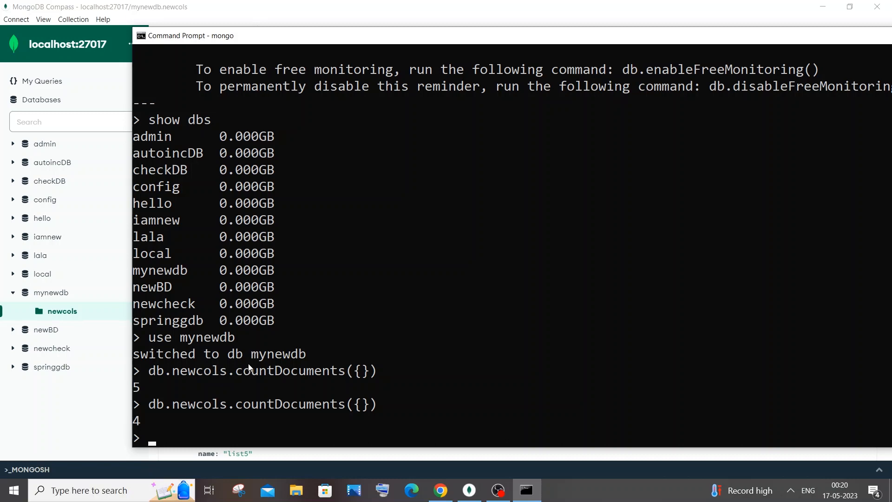
mouse_move(364, 401)
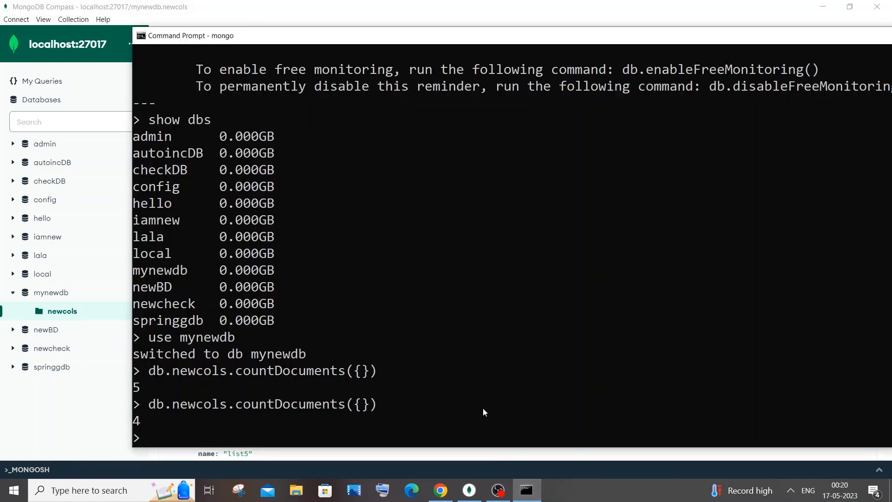
Run db.newcols.countDocuments({mark:999}), returning 3, and check it against Compass.
text(db.newcols.countDocuments({}))
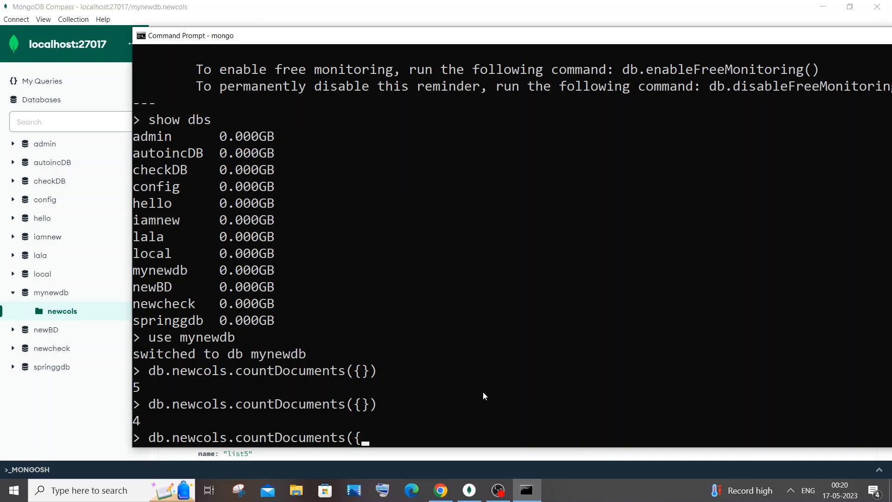
text(mar)
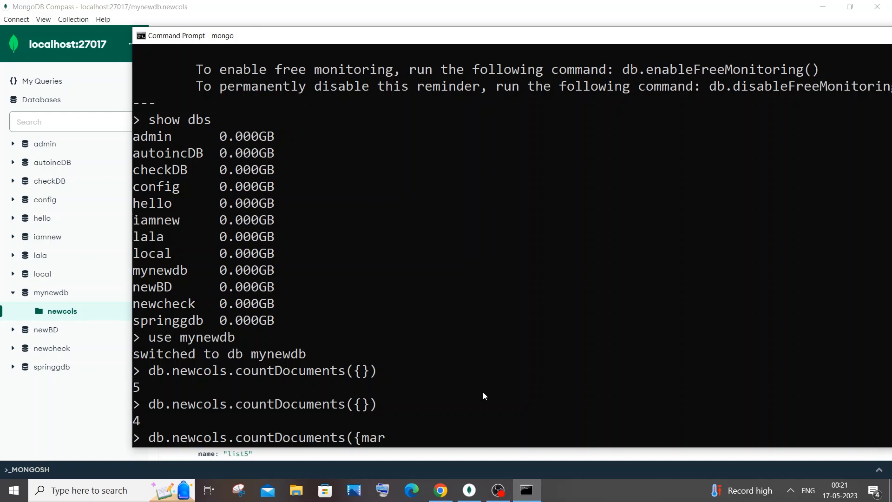
text(k:)
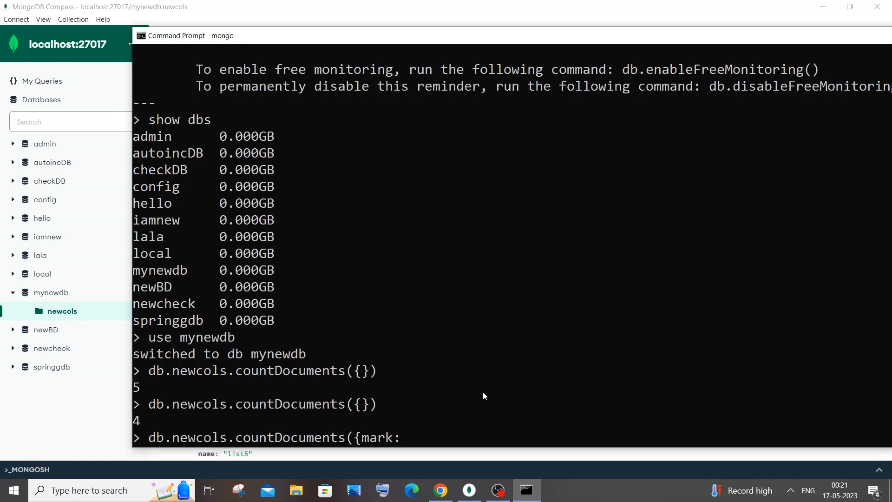
text(999})
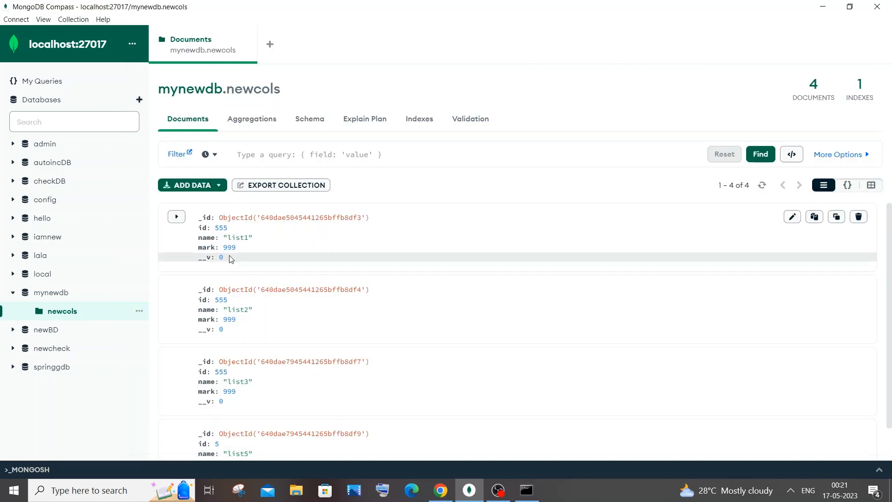
scroll(down, 3)
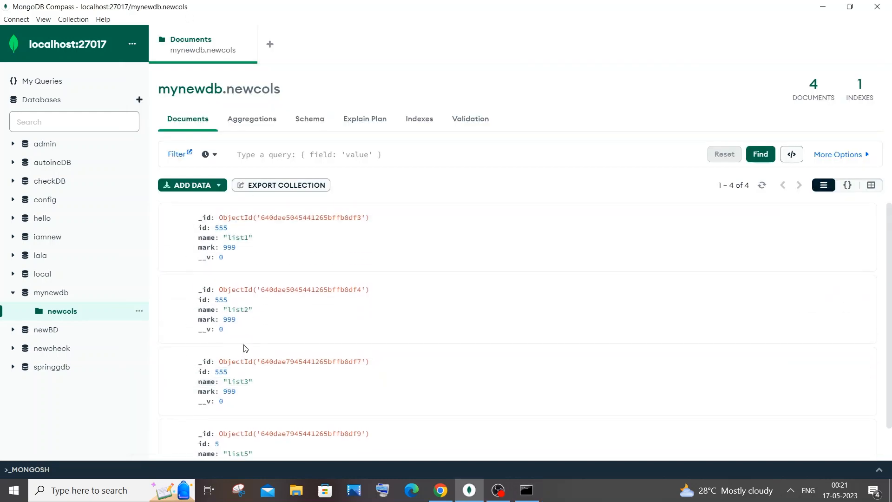
click(524, 489)
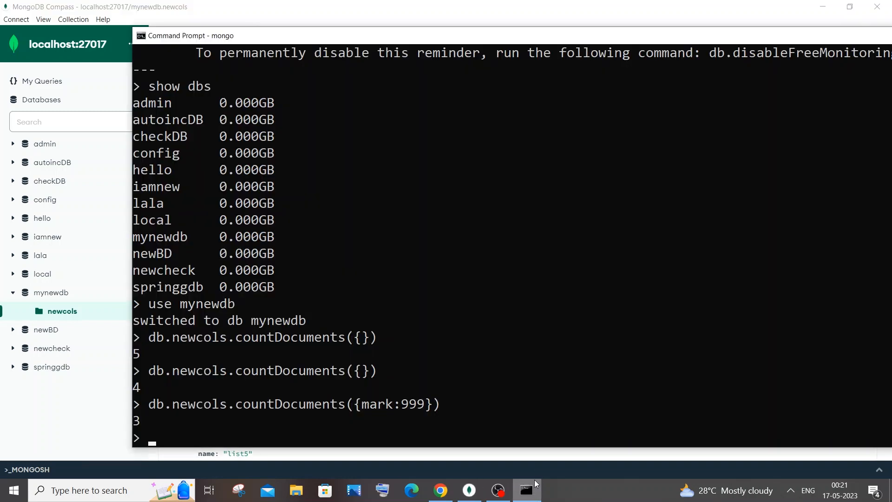